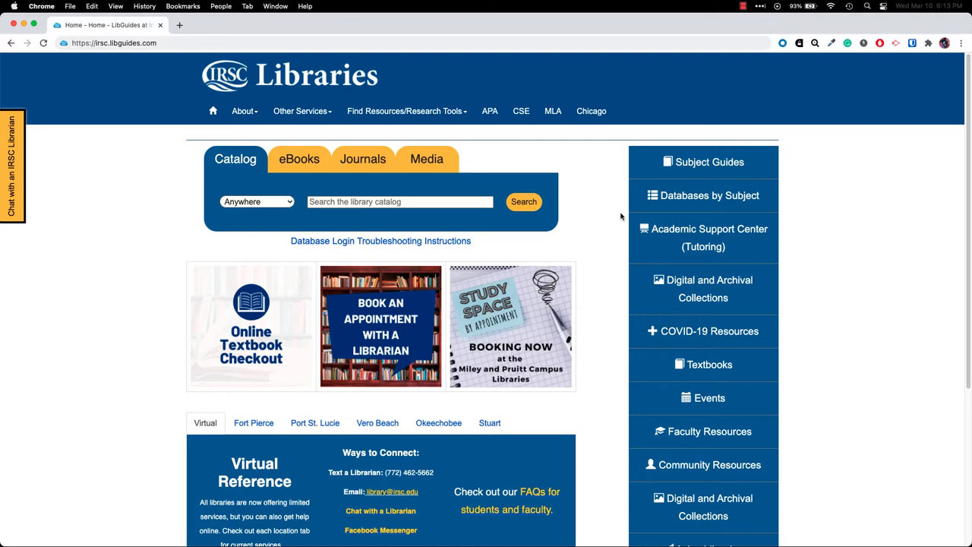
mouse_move(684, 206)
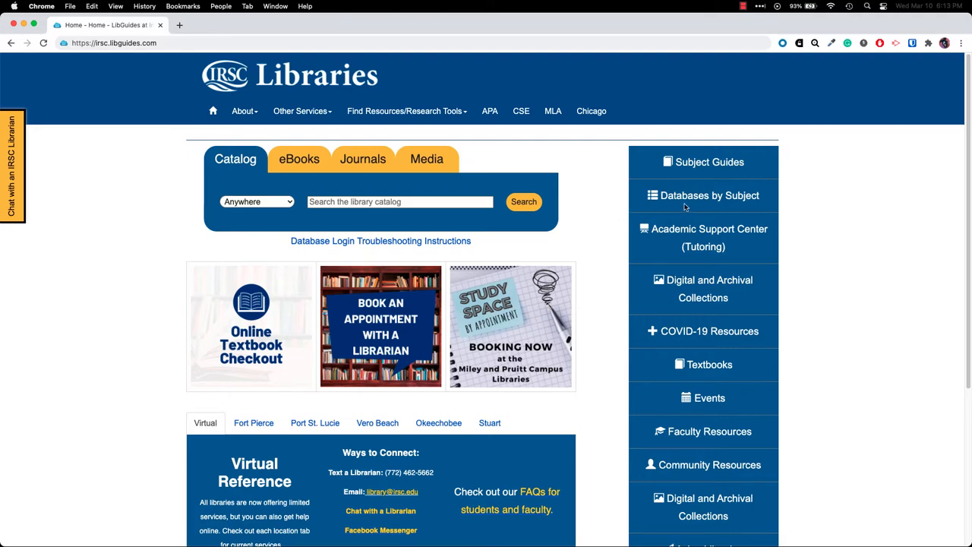
Go to the library's database listing from the IRSC Libraries homepage
click(707, 195)
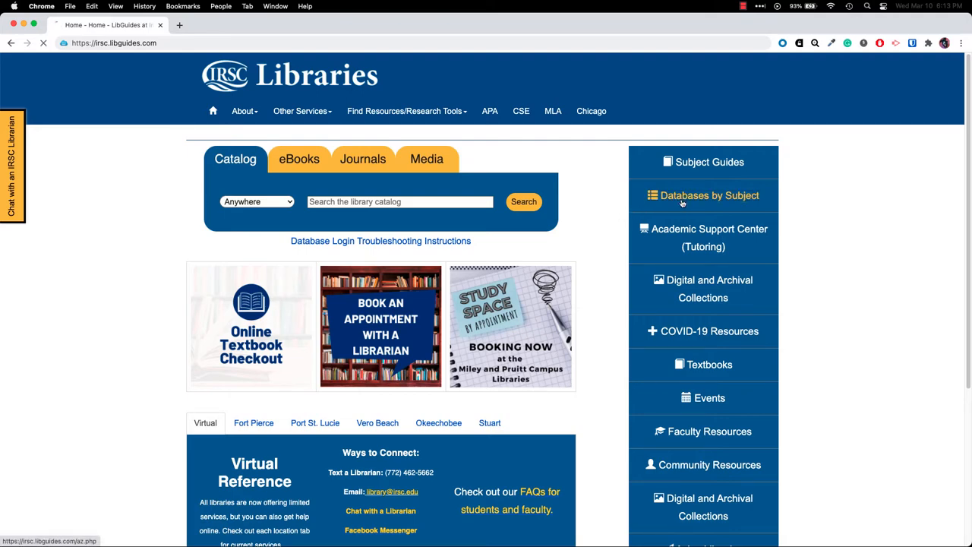
Filter the A-Z Databases list to the letter J, showing JSTOR among two results
click(708, 194)
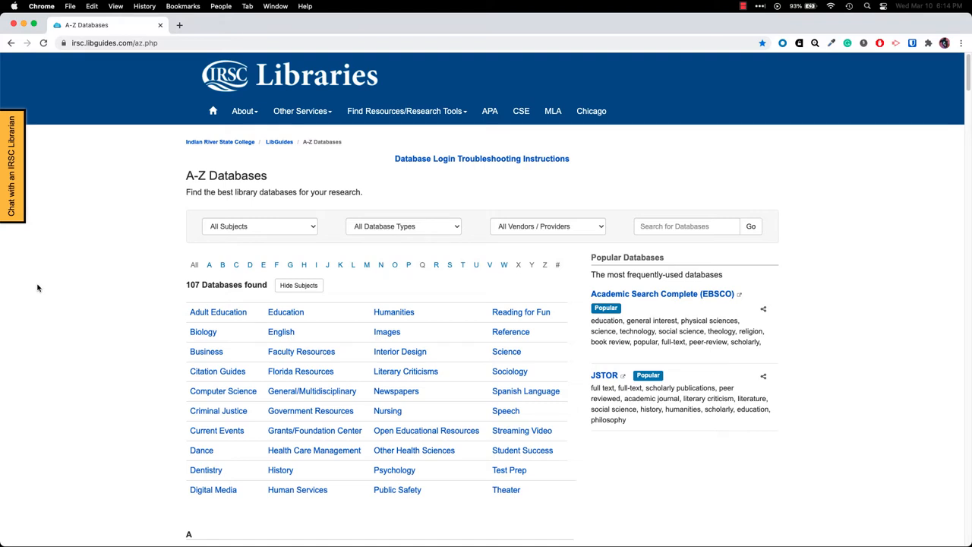
mouse_move(288, 264)
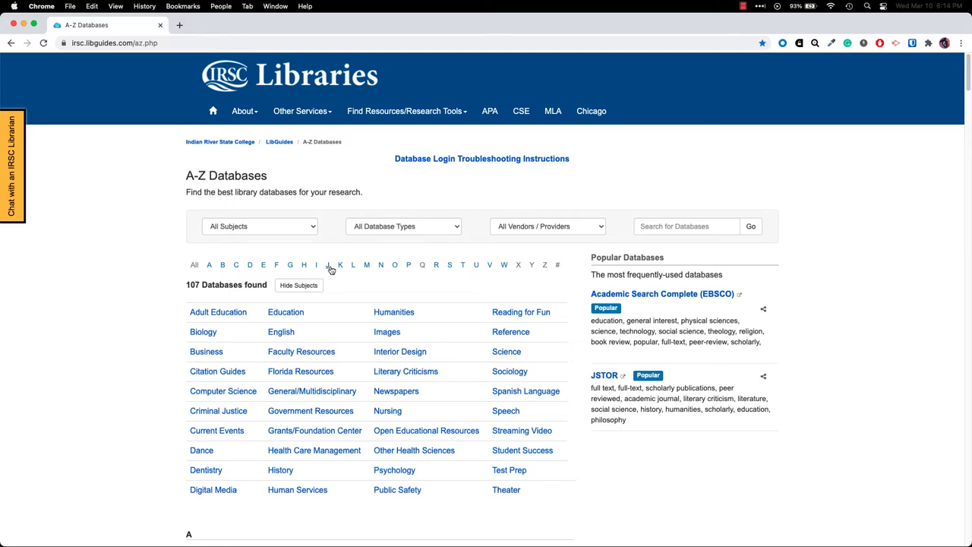
click(329, 264)
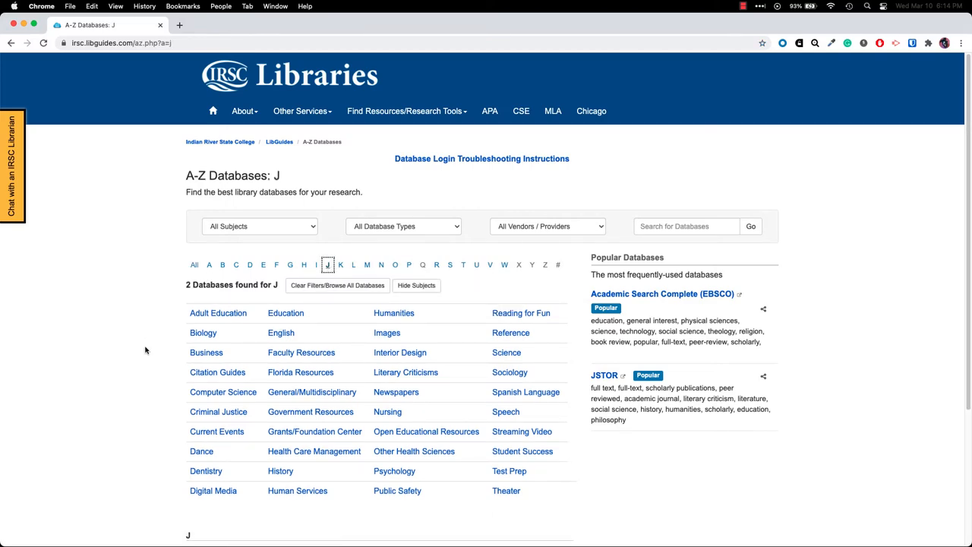
scroll(down, 3)
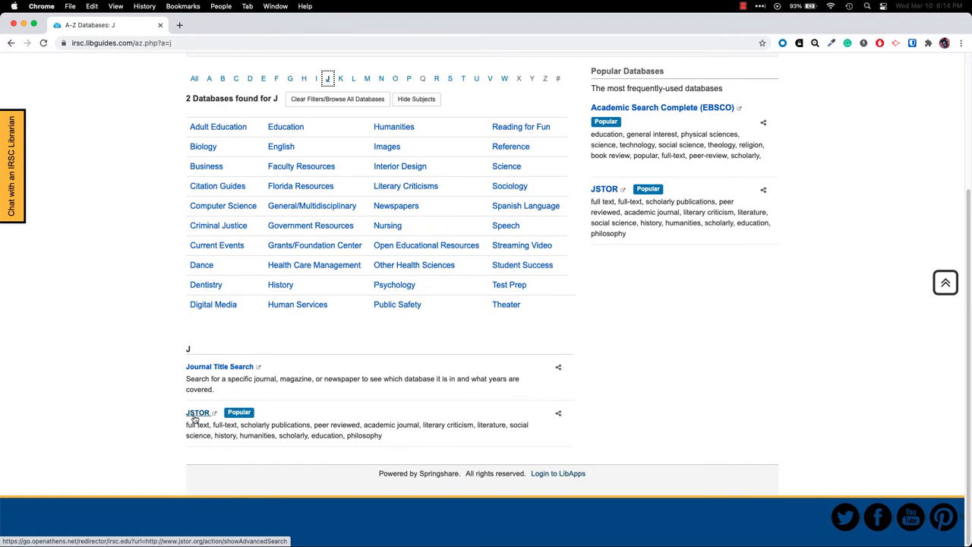
scroll(up, 3)
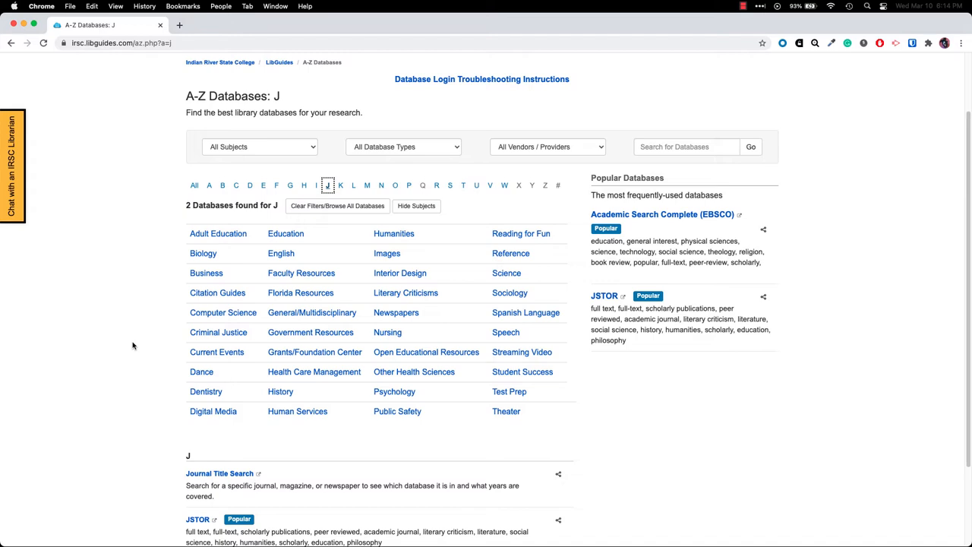
mouse_move(158, 336)
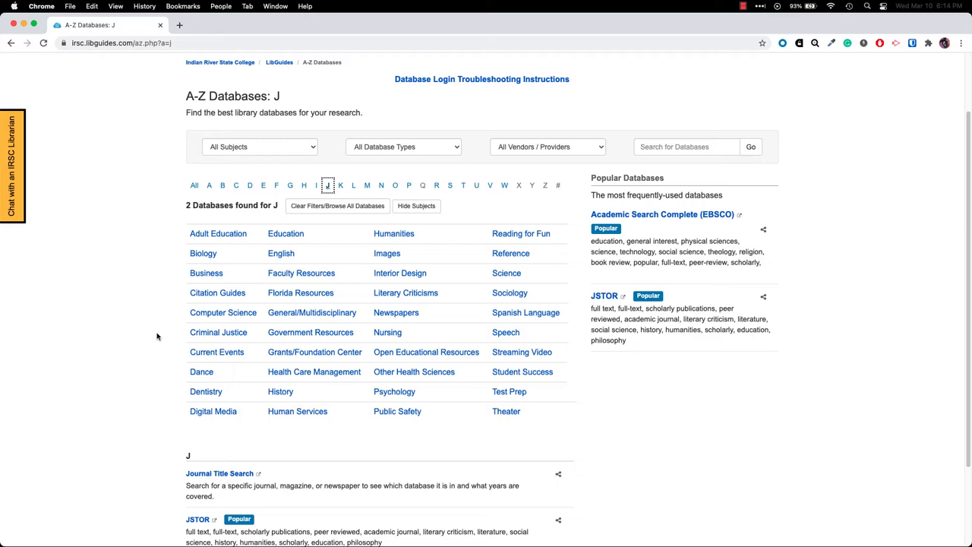
mouse_move(387, 331)
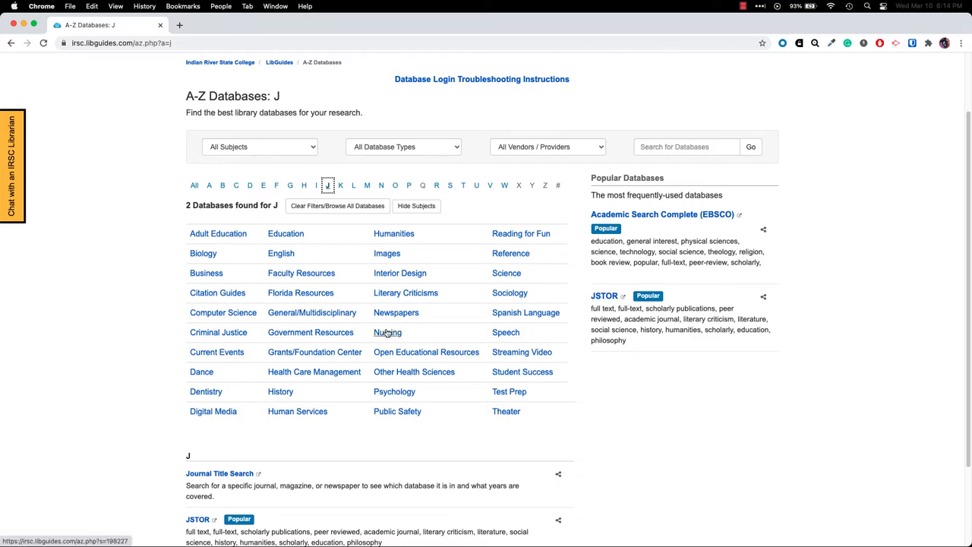
List the Nursing databases and choose CINAHL Complete (EBSCO) from Best Bets
click(387, 331)
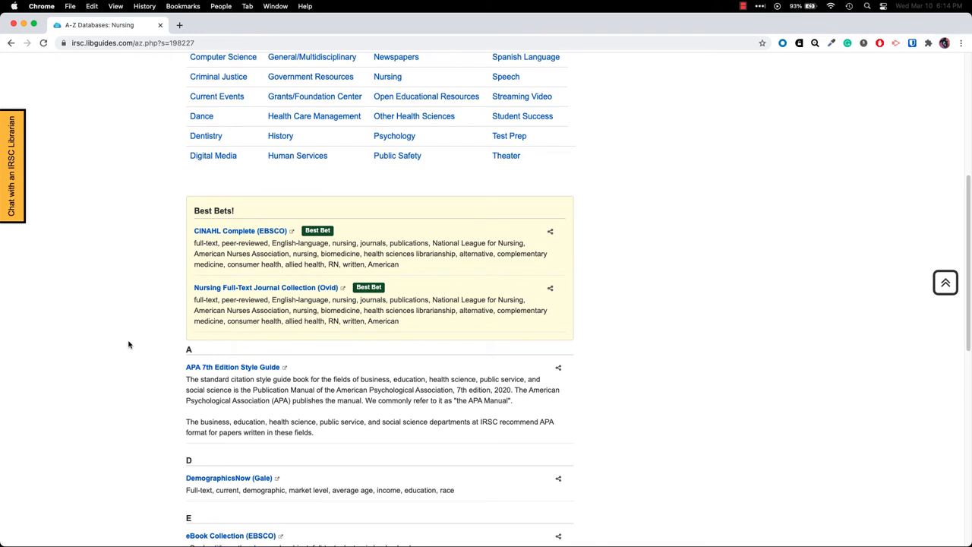
mouse_move(131, 328)
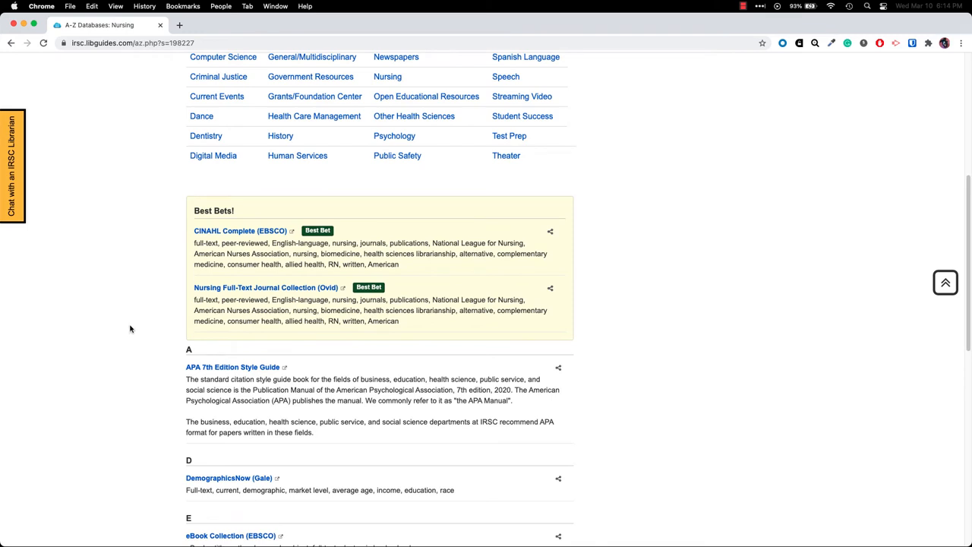
mouse_move(240, 230)
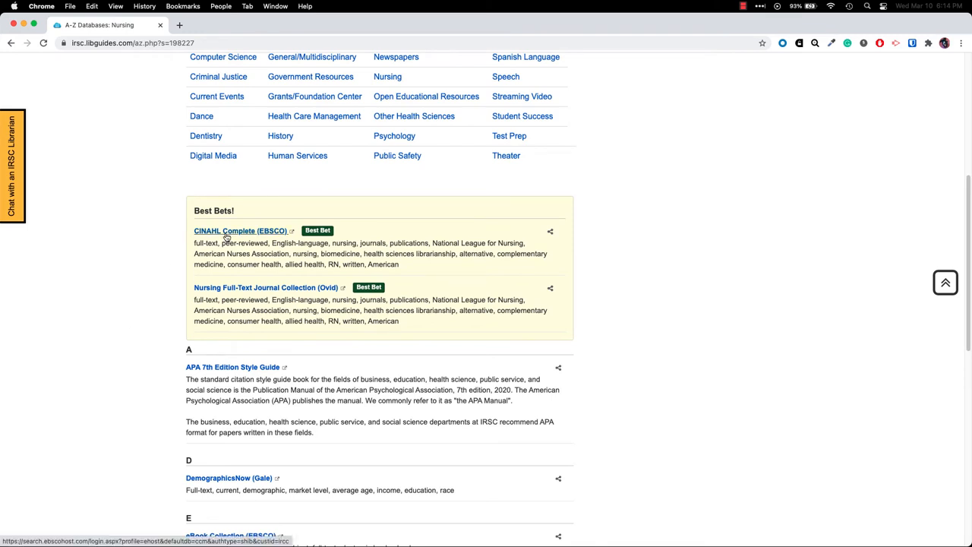
click(240, 230)
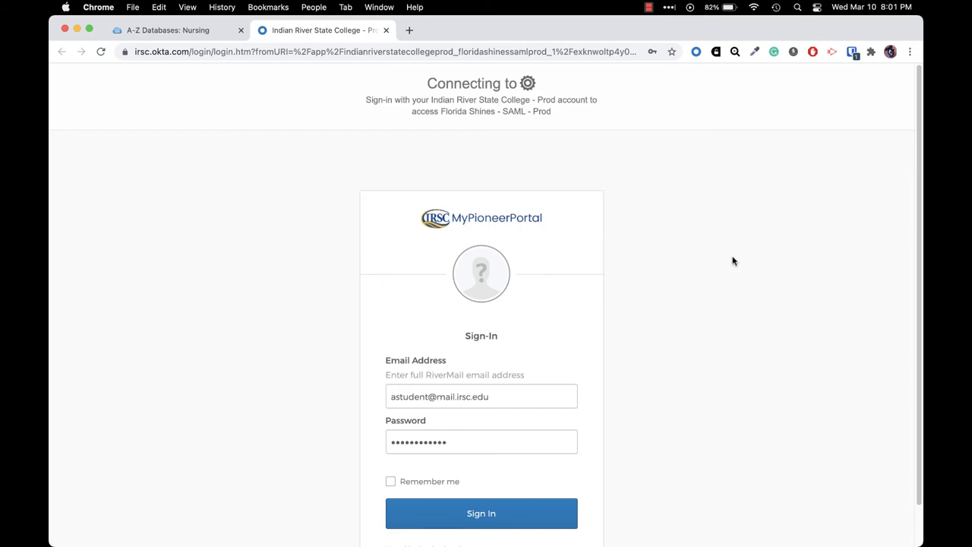
Sign in to MyPioneerPortal with the prefilled email and password
click(480, 514)
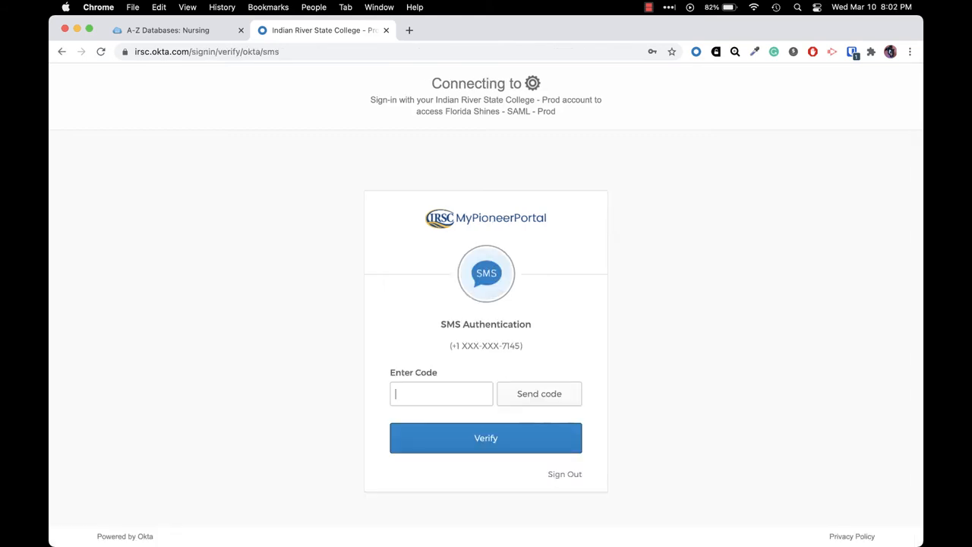
click(539, 394)
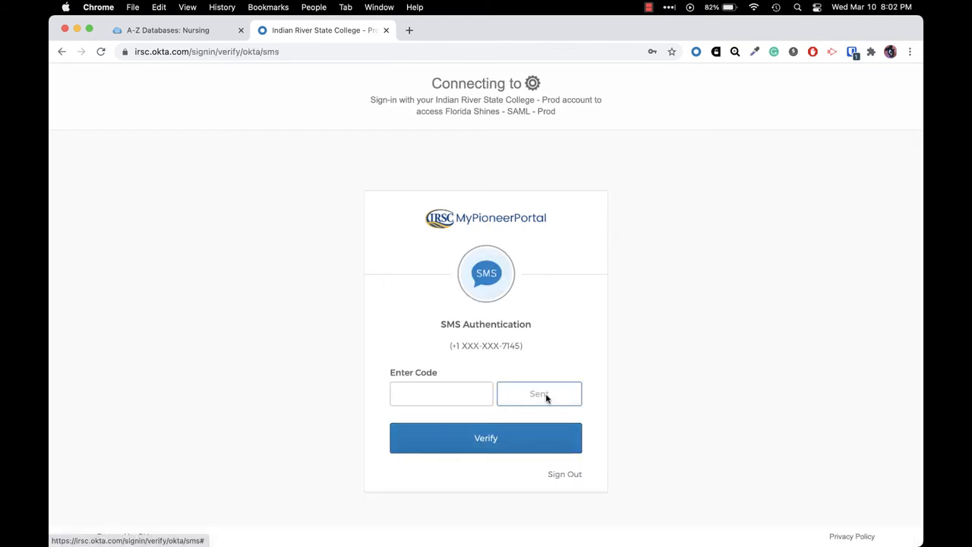
click(441, 393)
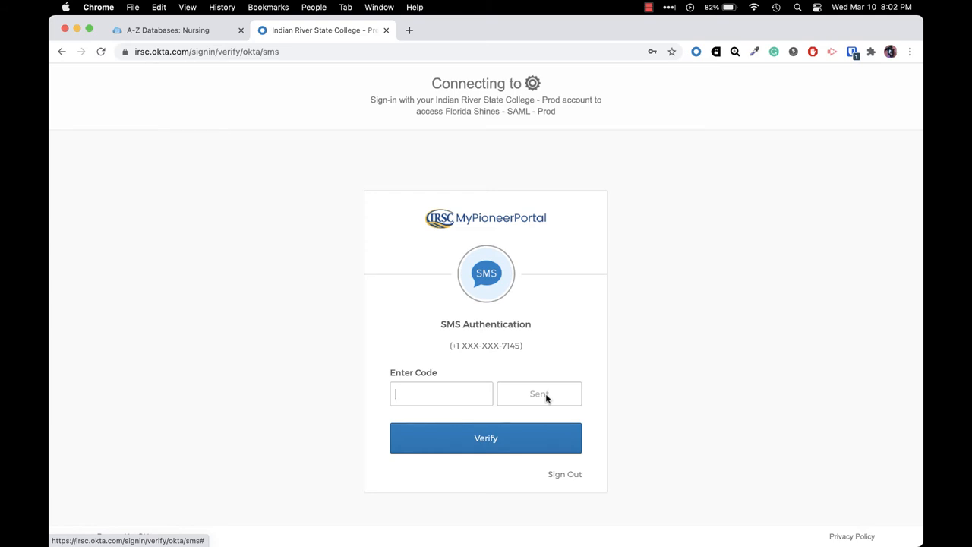
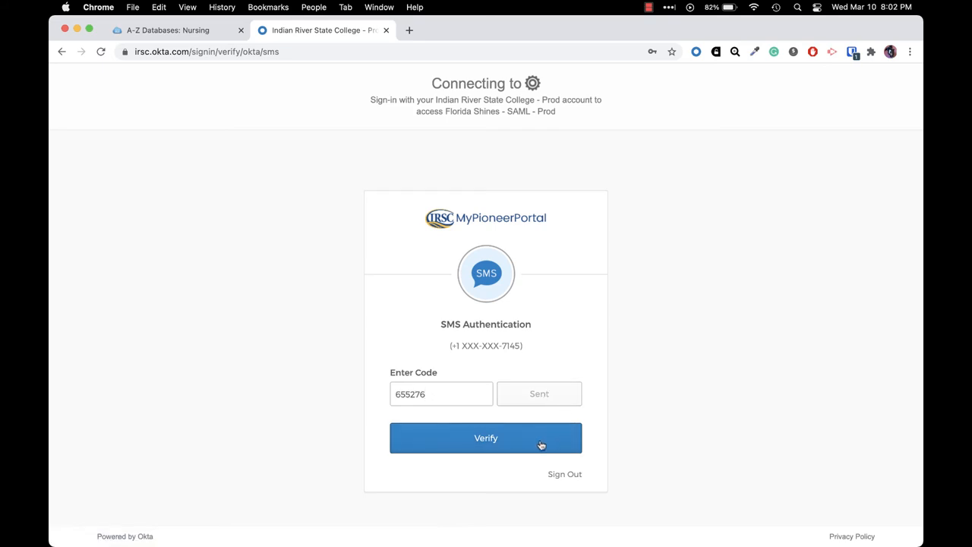
click(486, 438)
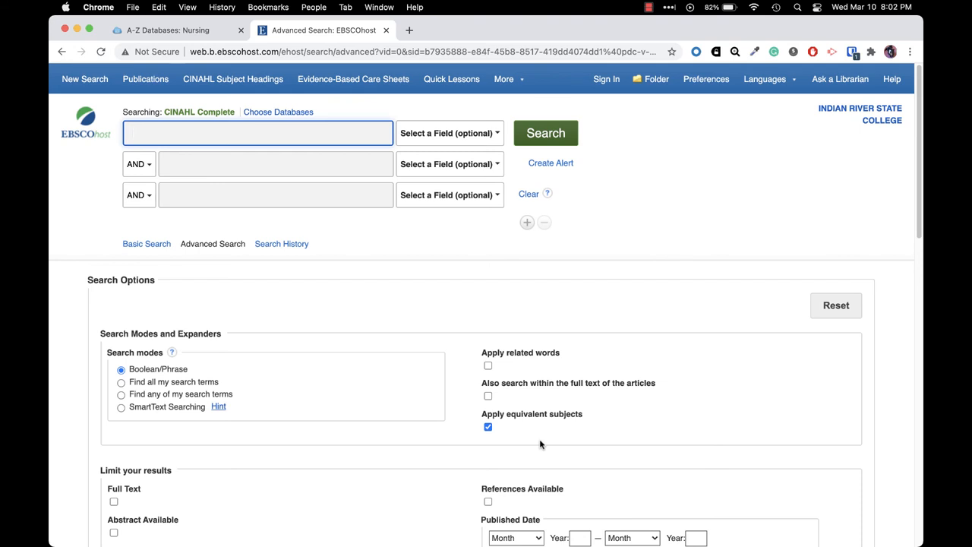
Place the cursor in the first search box of the CINAHL Complete advanced search
click(257, 132)
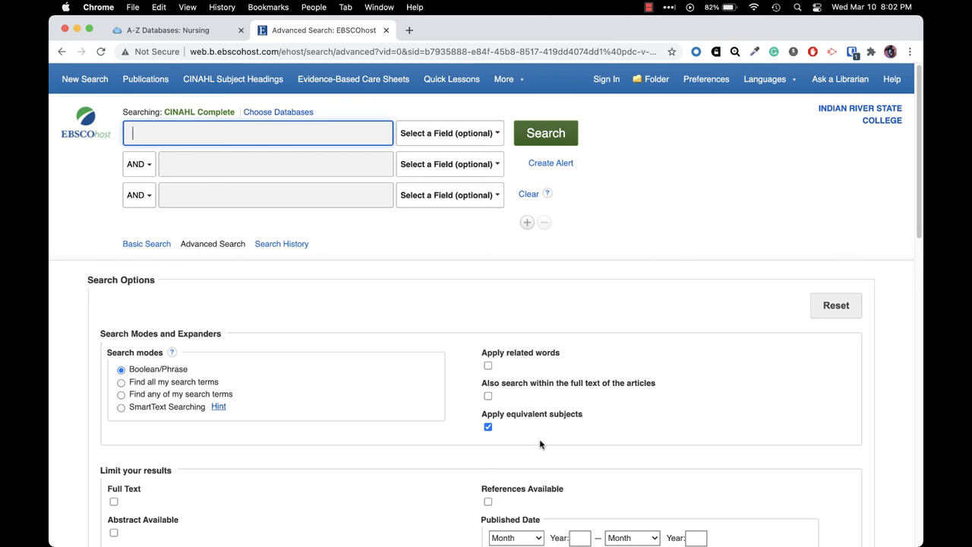